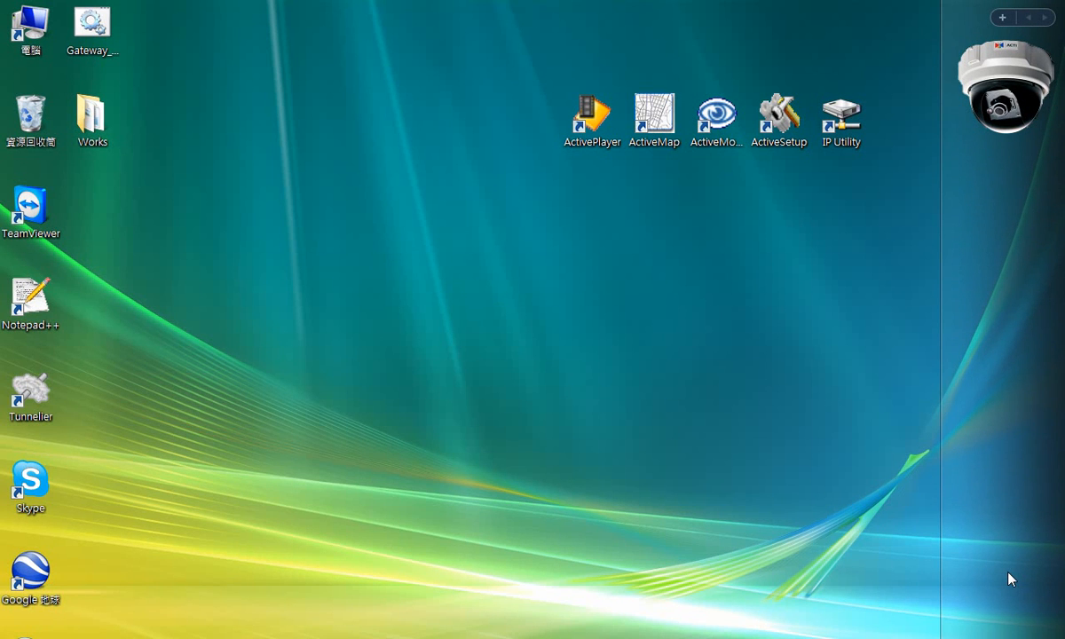
mouse_move(741, 164)
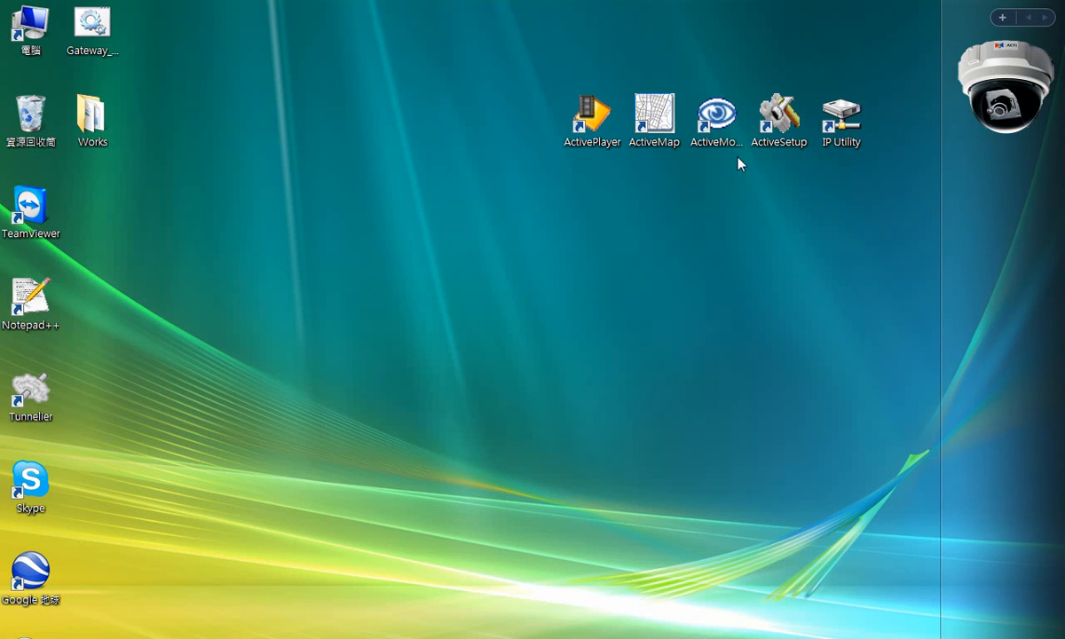
Step: Launch ActiveMonitor and log in as Admin with auto-login for this account ticked
left_click(779, 113)
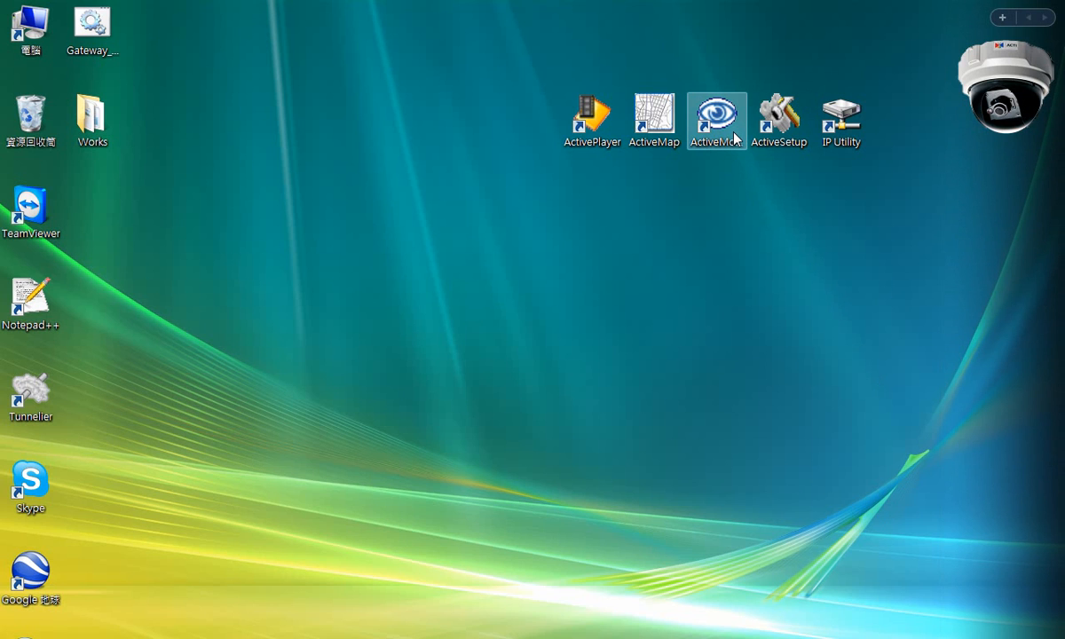
left_click(586, 112)
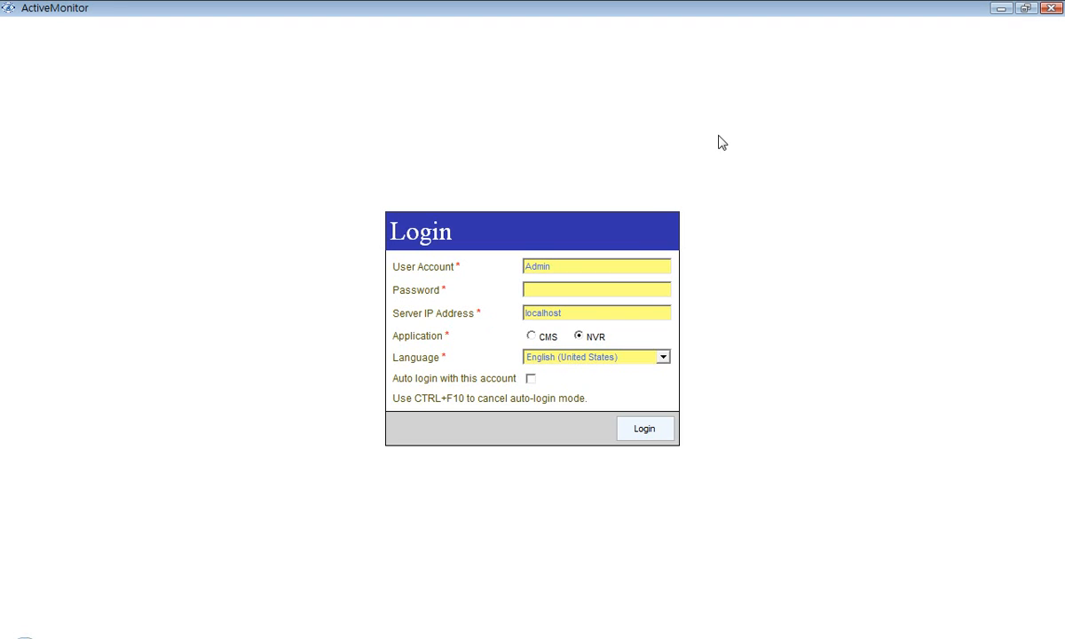
type("*")
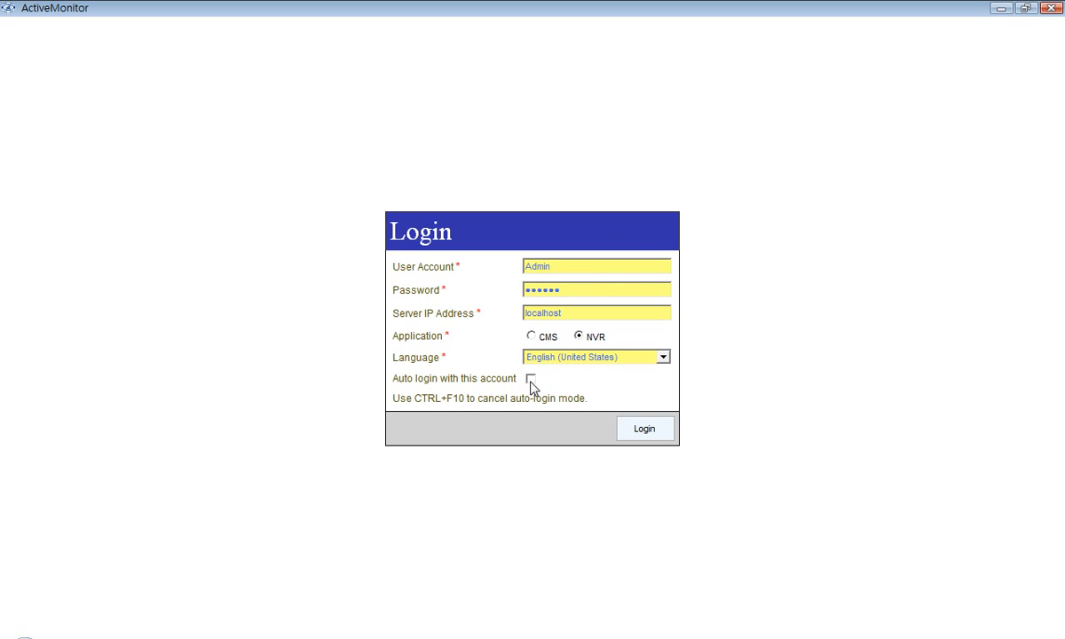
left_click(529, 380)
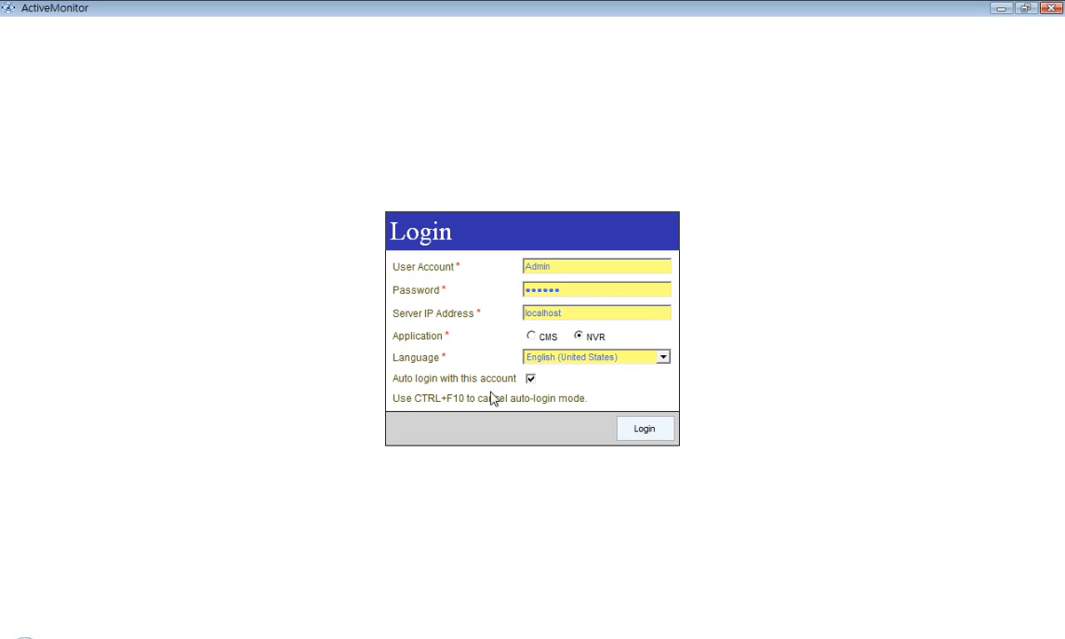
mouse_move(413, 402)
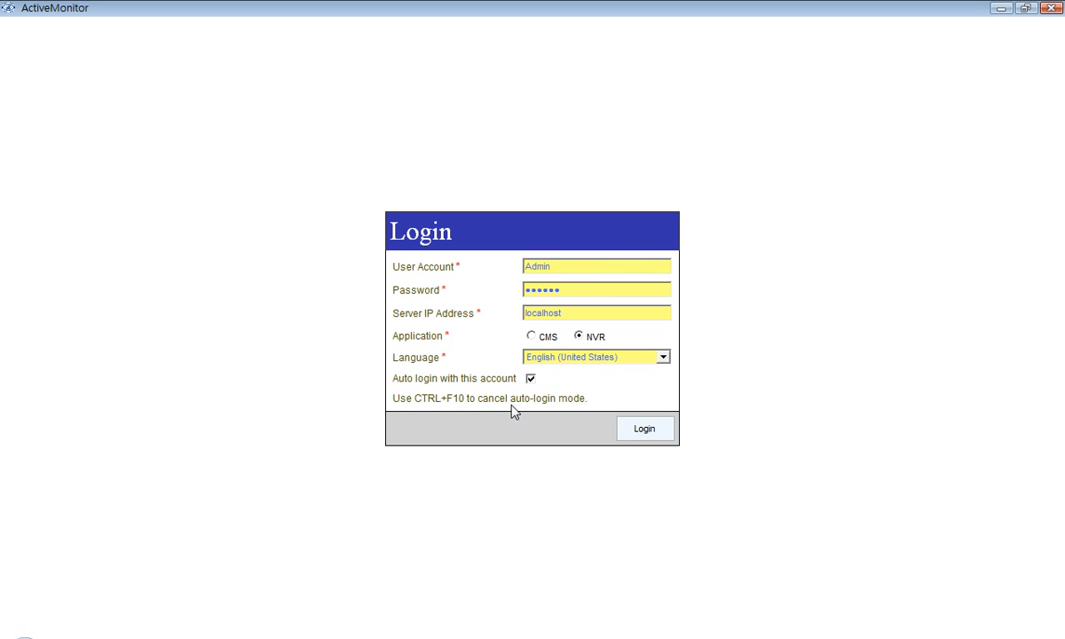
mouse_move(643, 428)
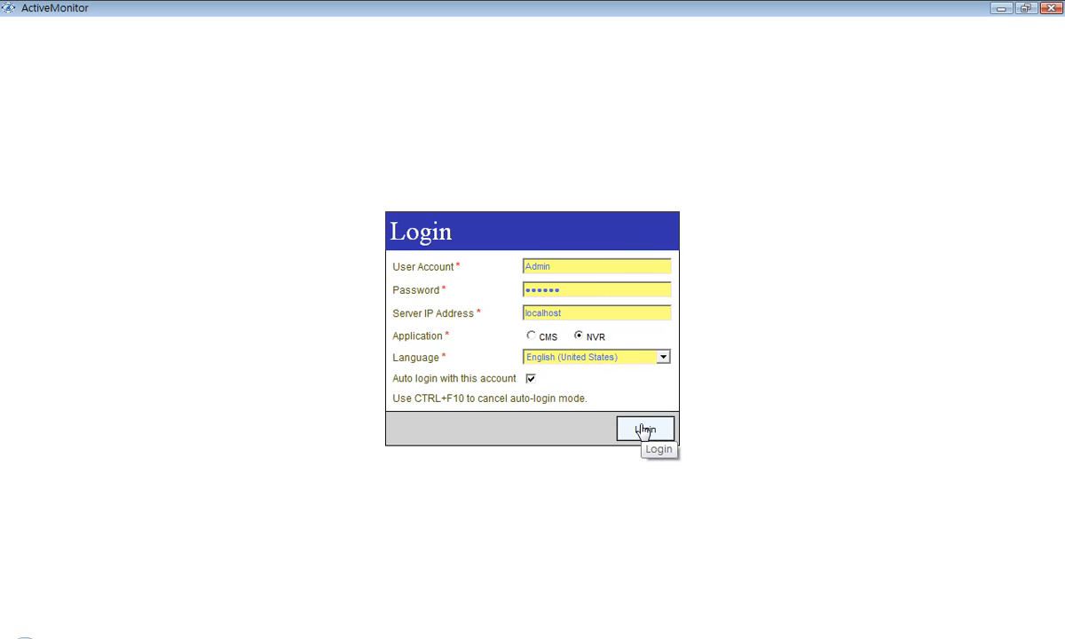
left_click(645, 429)
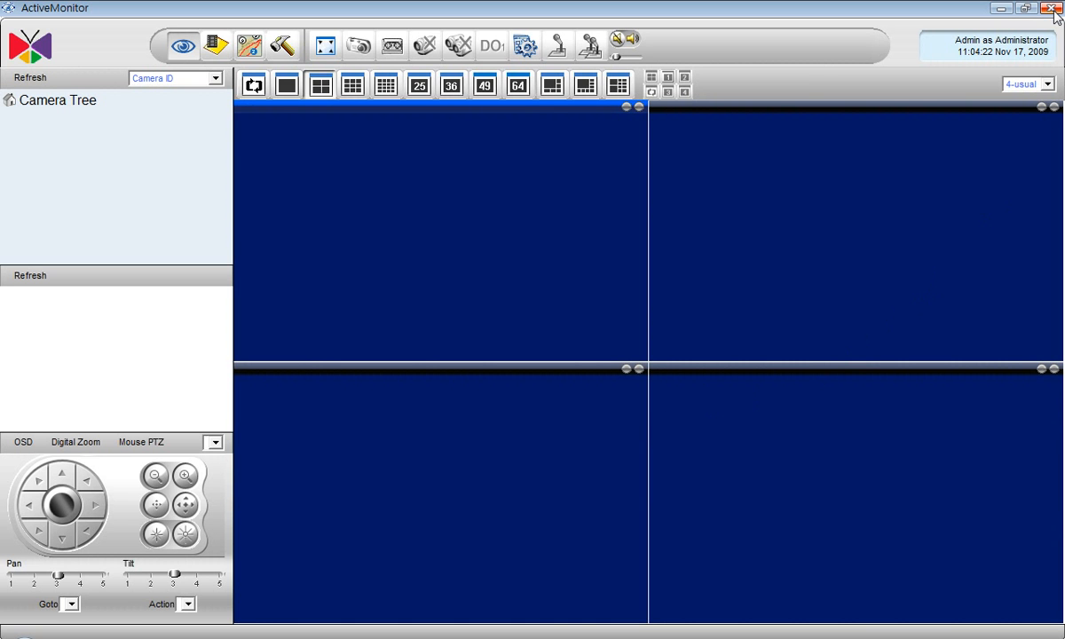
Step: Close the ActiveMonitor camera window and select its desktop shortcut again
left_click(1050, 10)
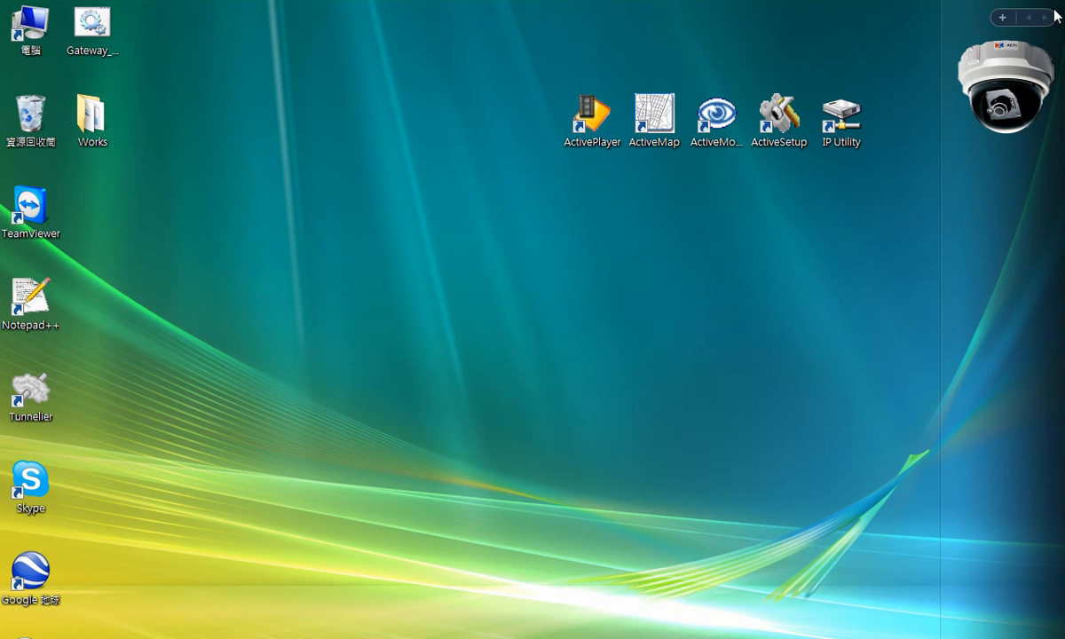
left_click(718, 118)
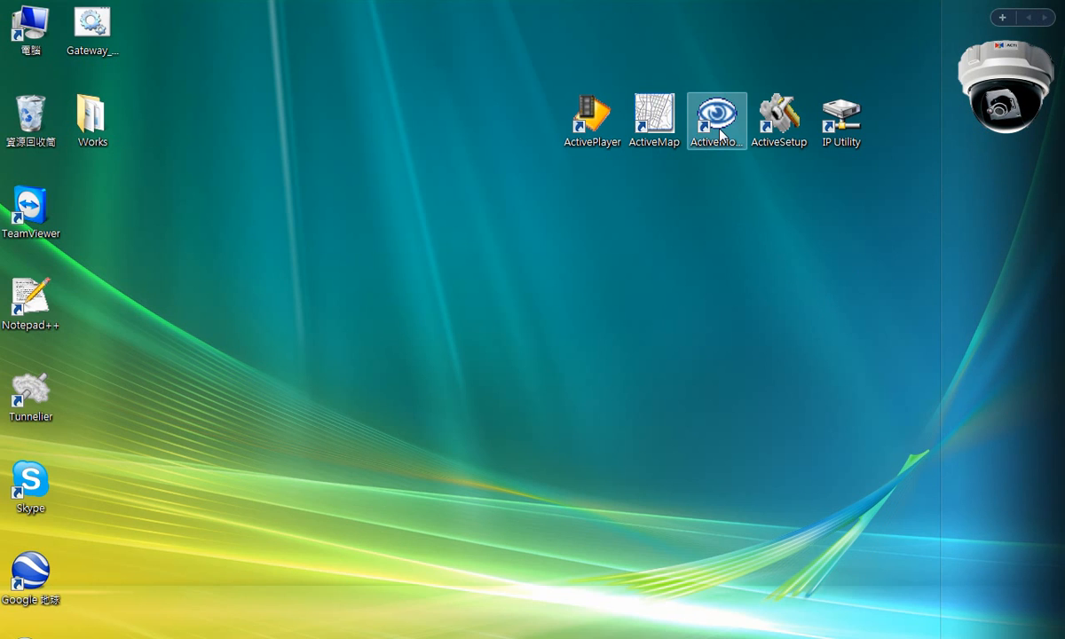
Step: Relaunch ActiveMonitor from the desktop shortcut to confirm it auto-logs in as Admin
double_click(713, 109)
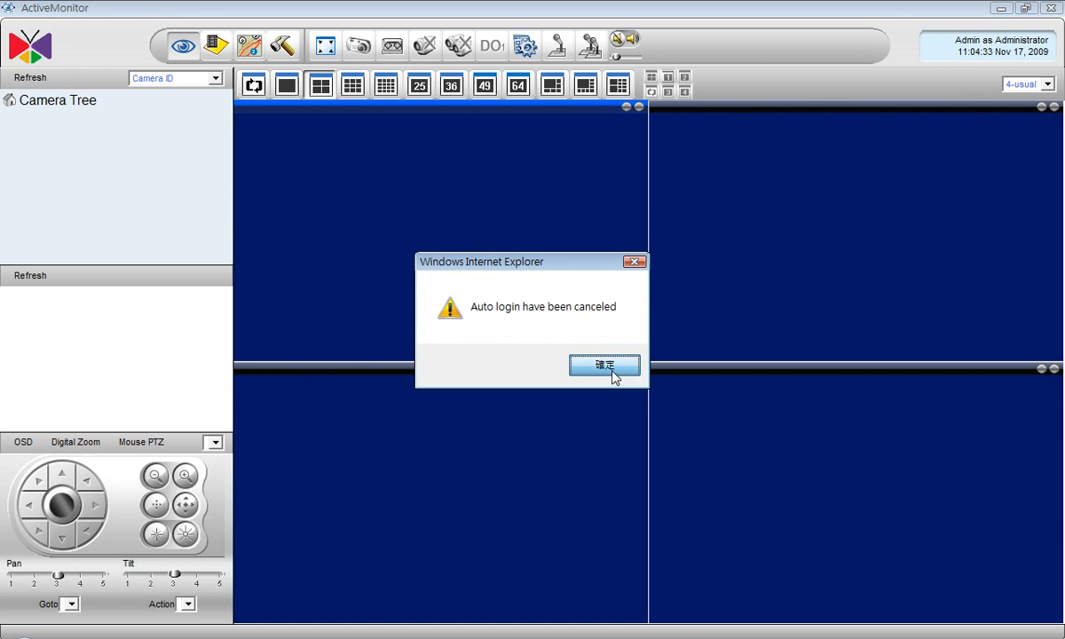
Step: Dismiss the auto-login cancelled notice, close ActiveMonitor, and relaunch it to the sign-in screen
left_click(604, 365)
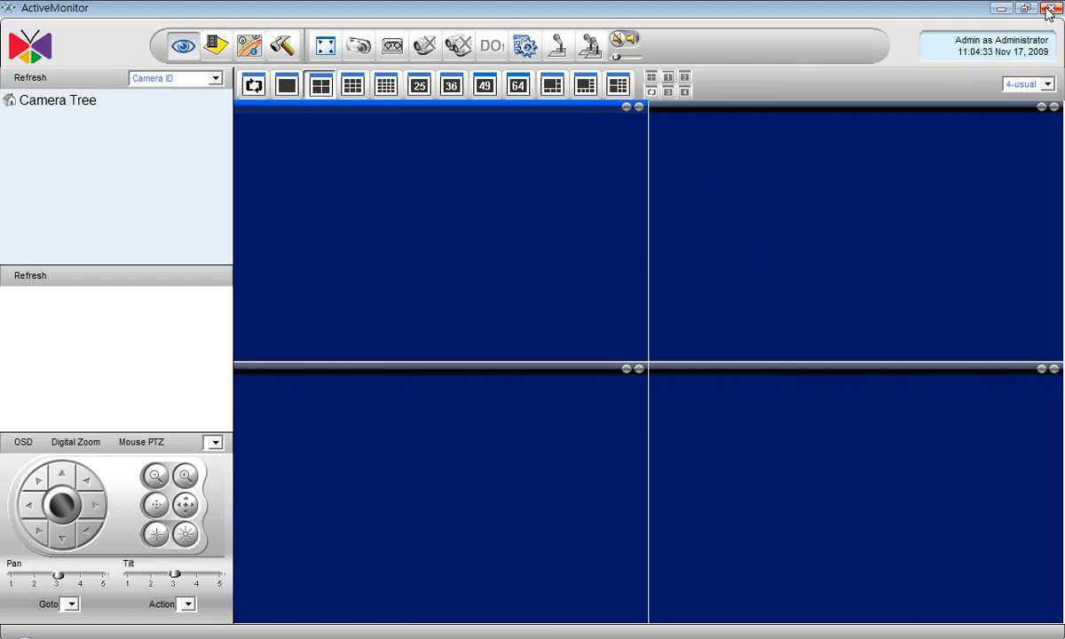
left_click(1052, 6)
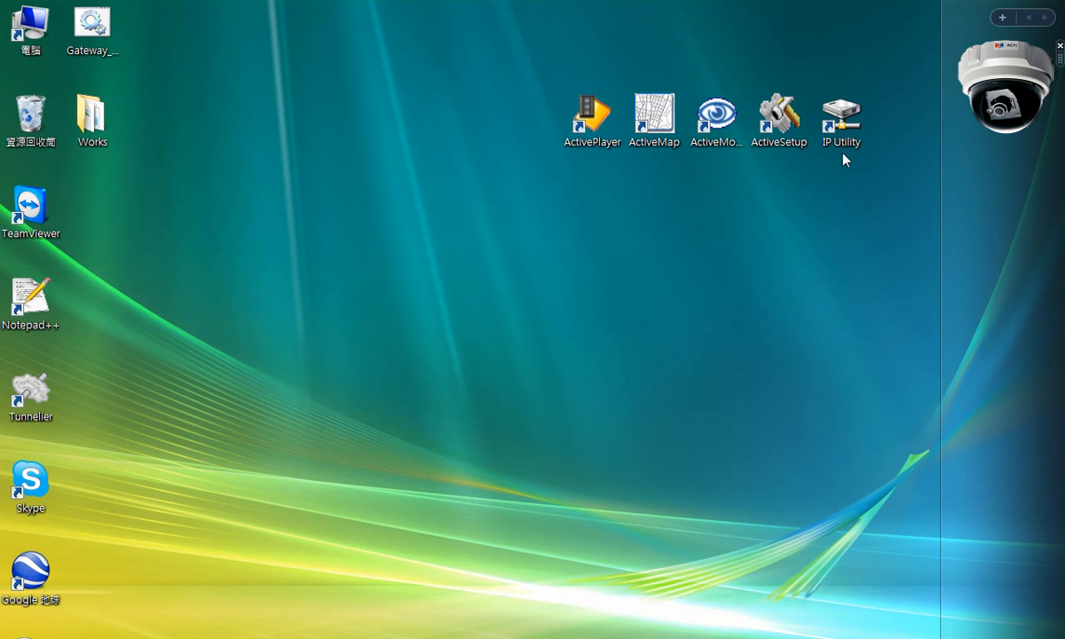
double_click(715, 107)
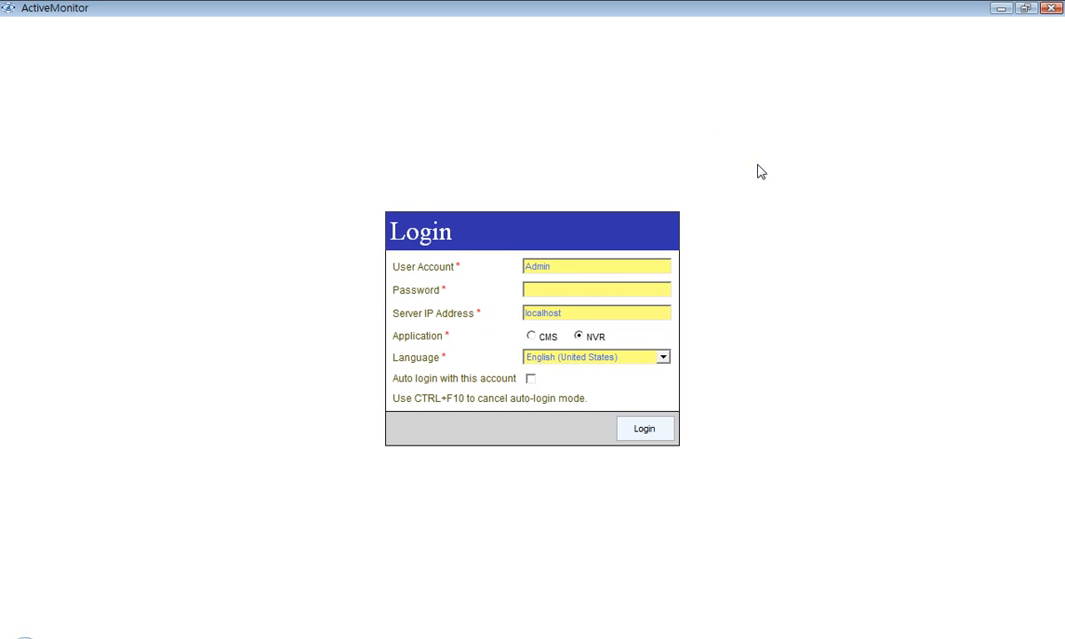
mouse_move(929, 518)
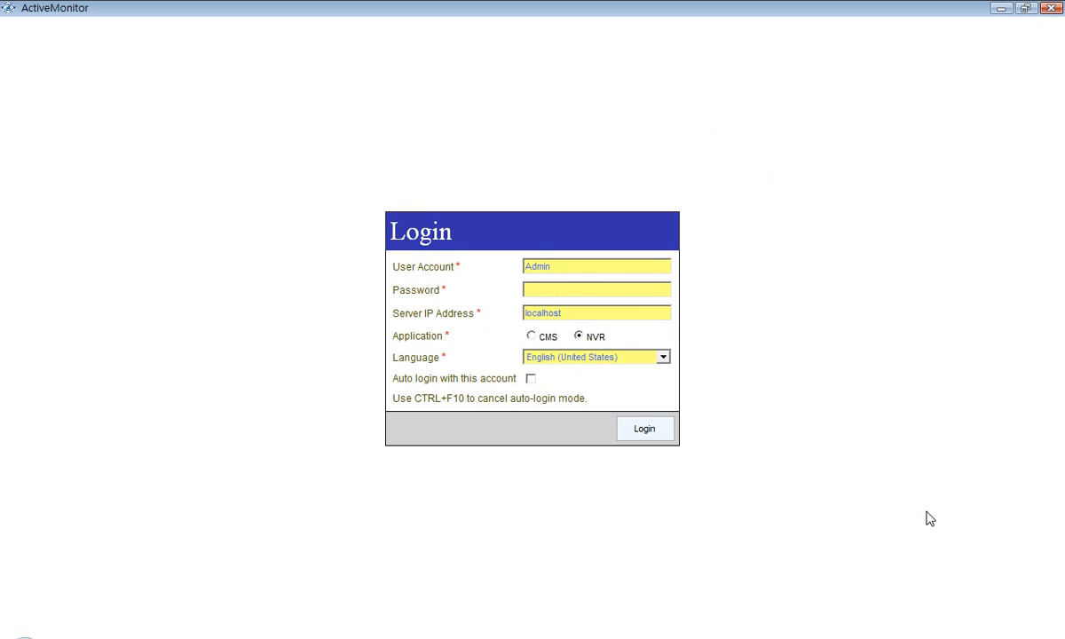